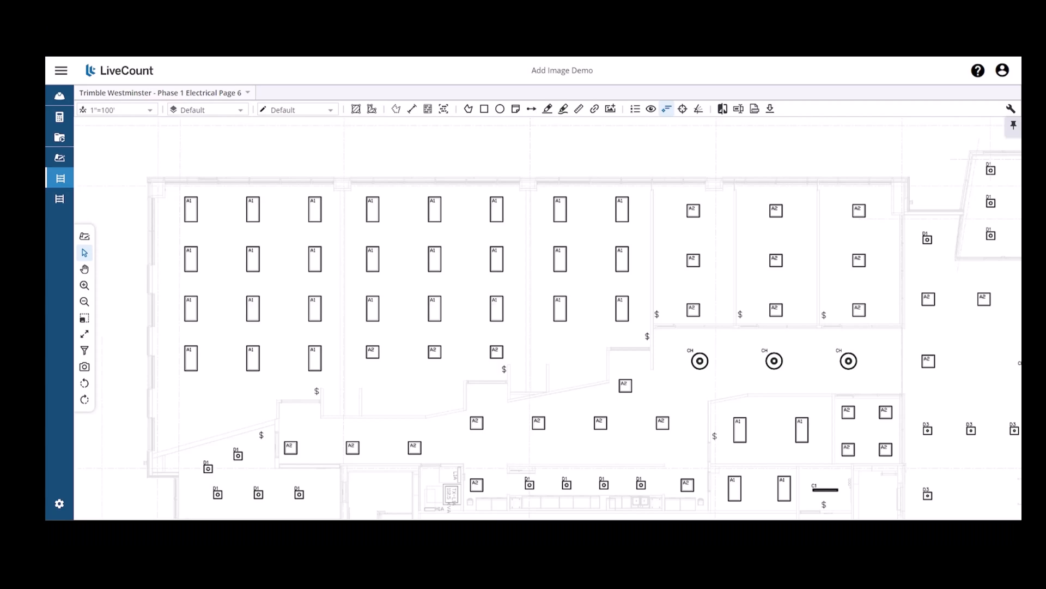
pyautogui.moveTo(501, 189)
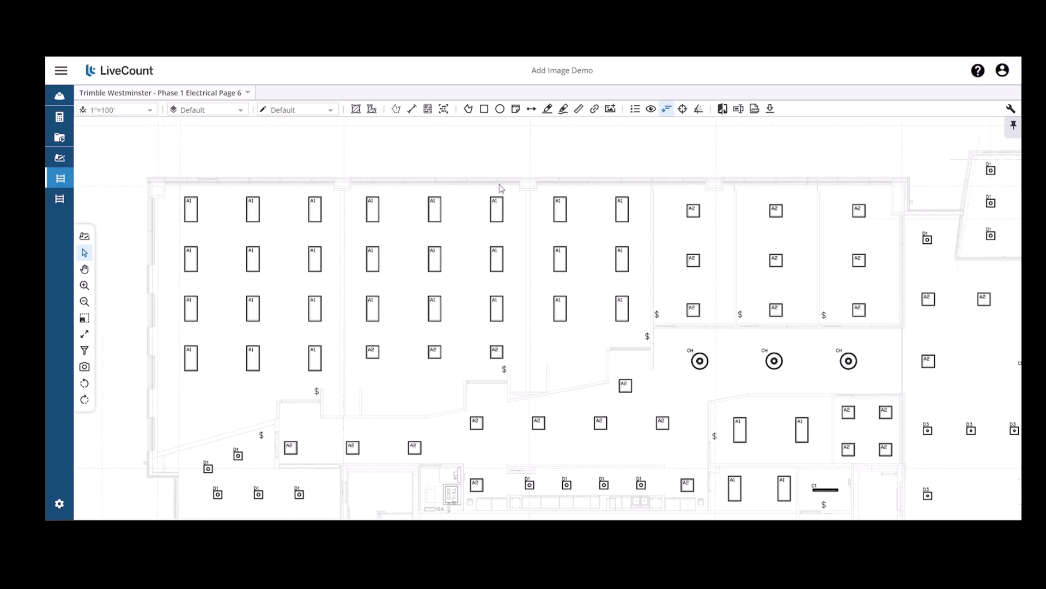
pyautogui.moveTo(611, 109)
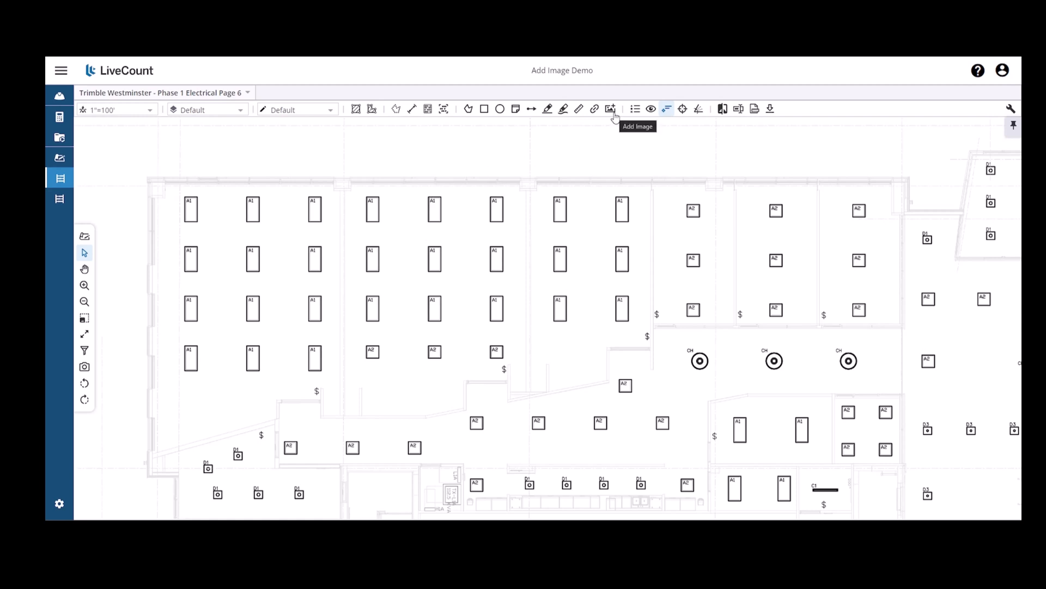
pyautogui.moveTo(613, 116)
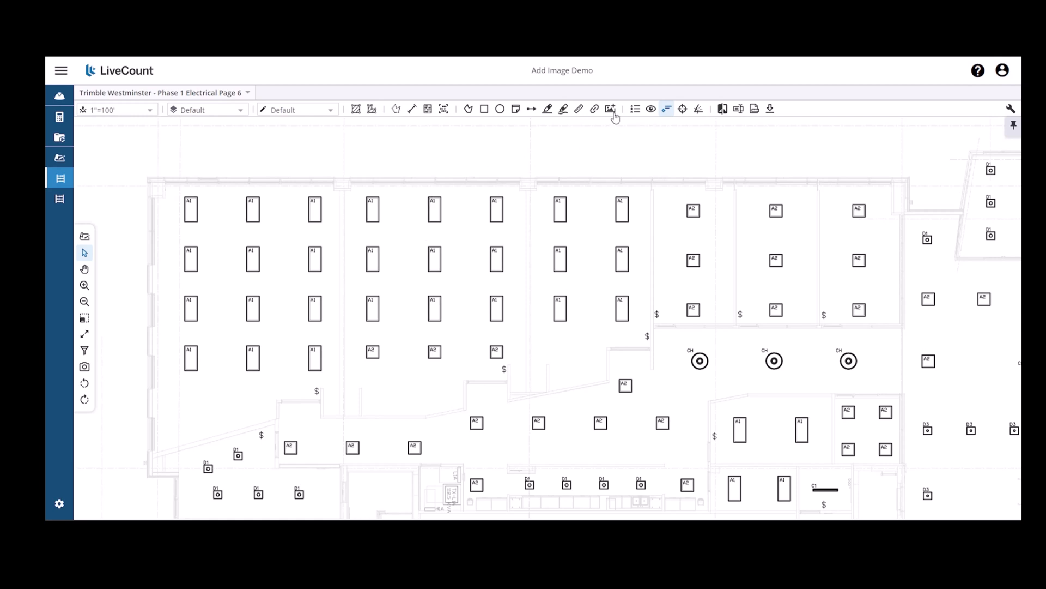
# Start Add Image and select Plantroom.jpg from today's files in the Open dialog.
pyautogui.click(610, 109)
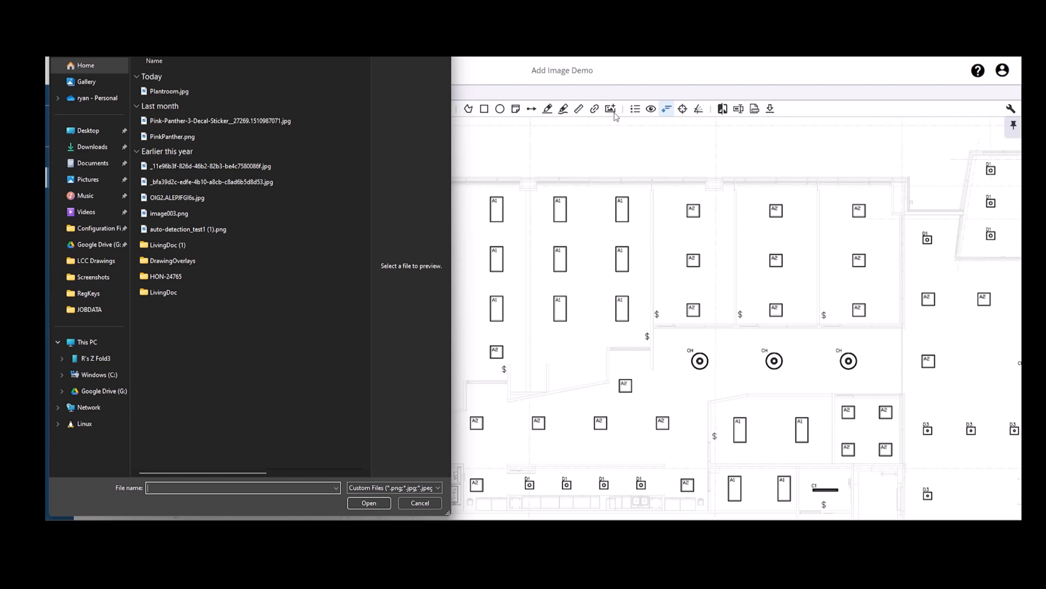
pyautogui.click(169, 91)
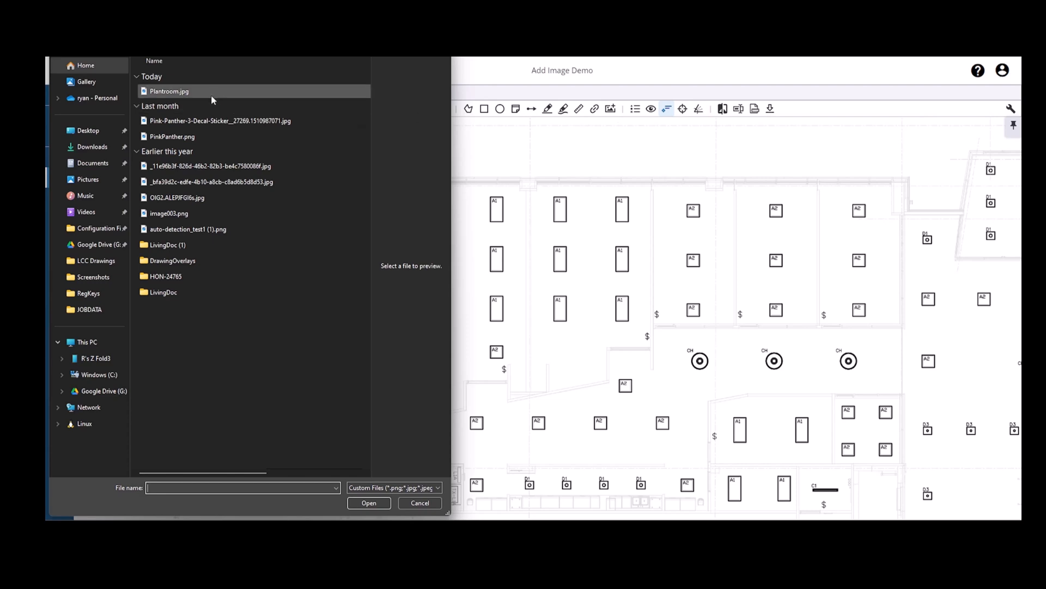
pyautogui.click(169, 91)
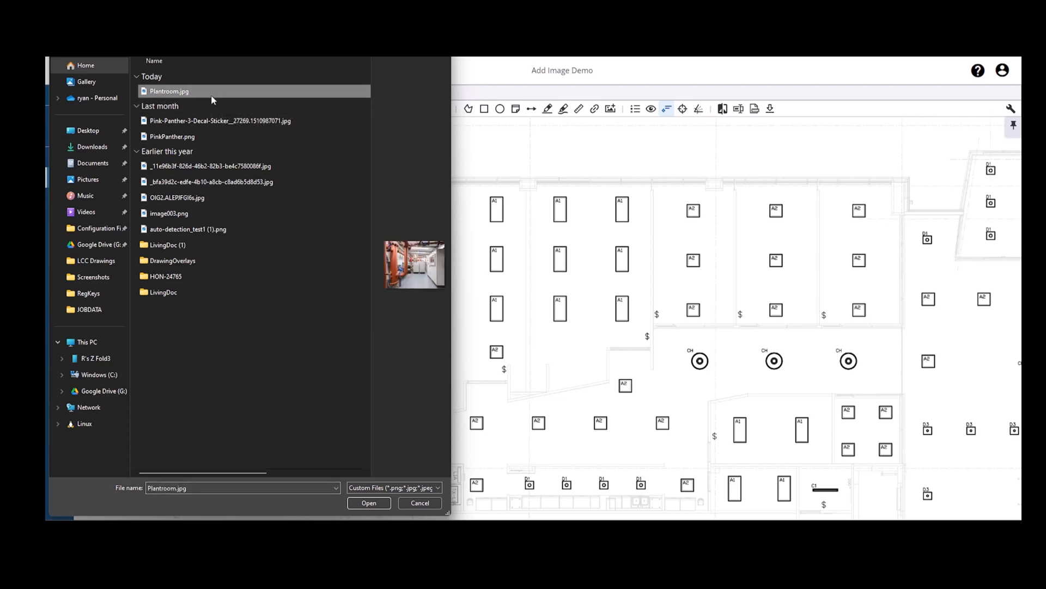
# Insert Plantroom.jpg and place it beside the First Floor Plan Lighting title.
pyautogui.click(368, 503)
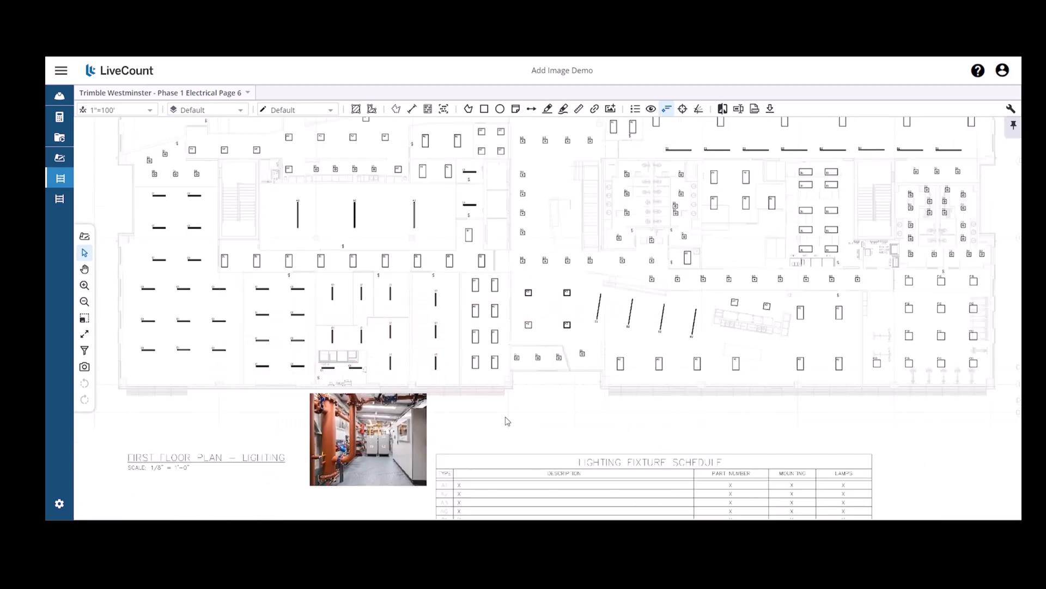
pyautogui.moveTo(480, 397)
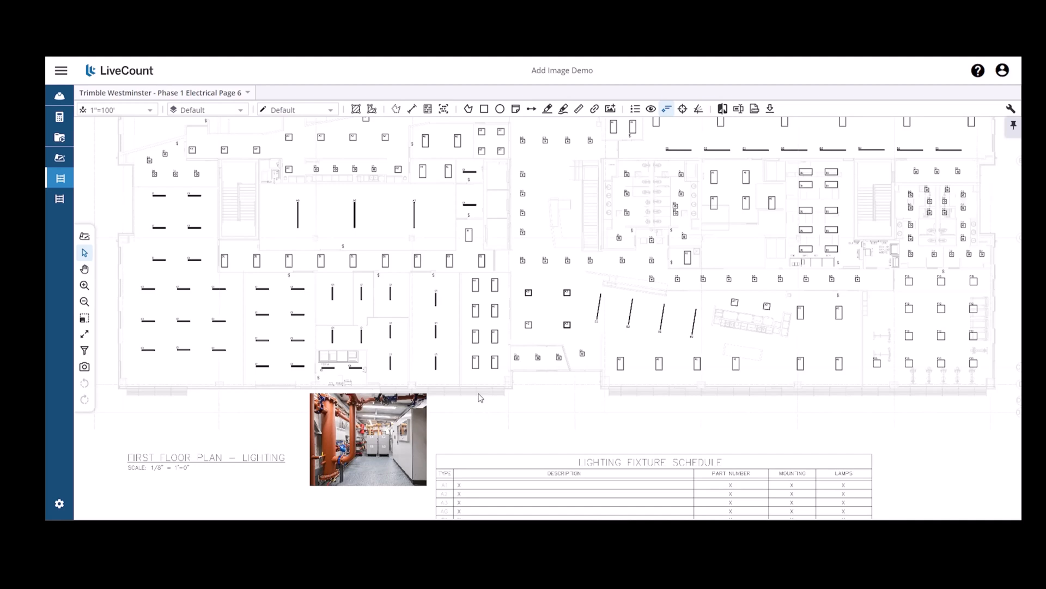
pyautogui.moveTo(134, 176)
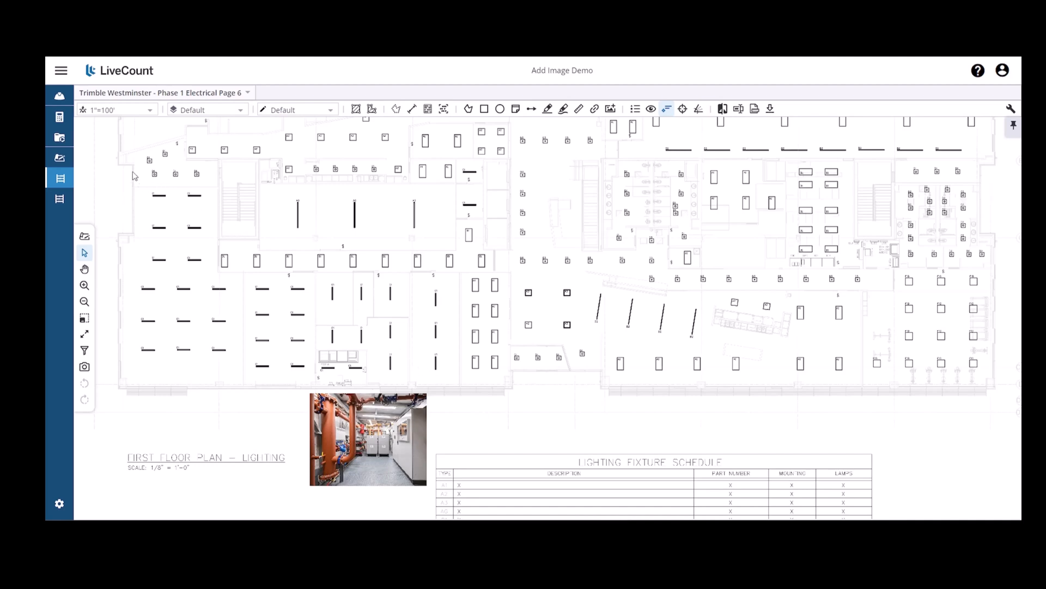
pyautogui.moveTo(59, 136)
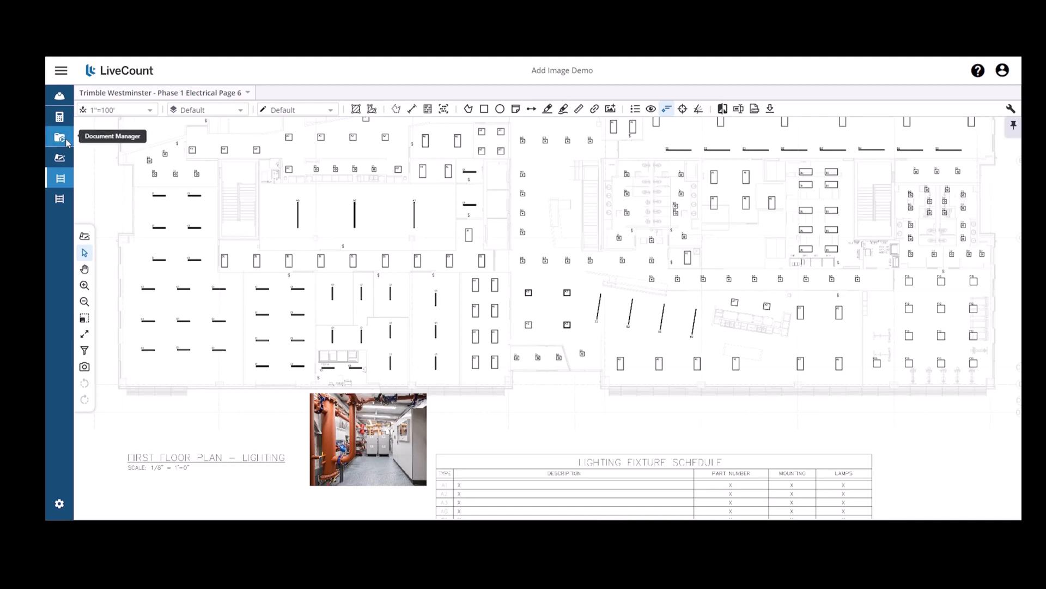
# Open Document Manager's Images folder showing Plantroom 1711568609846.jpg.
pyautogui.click(59, 136)
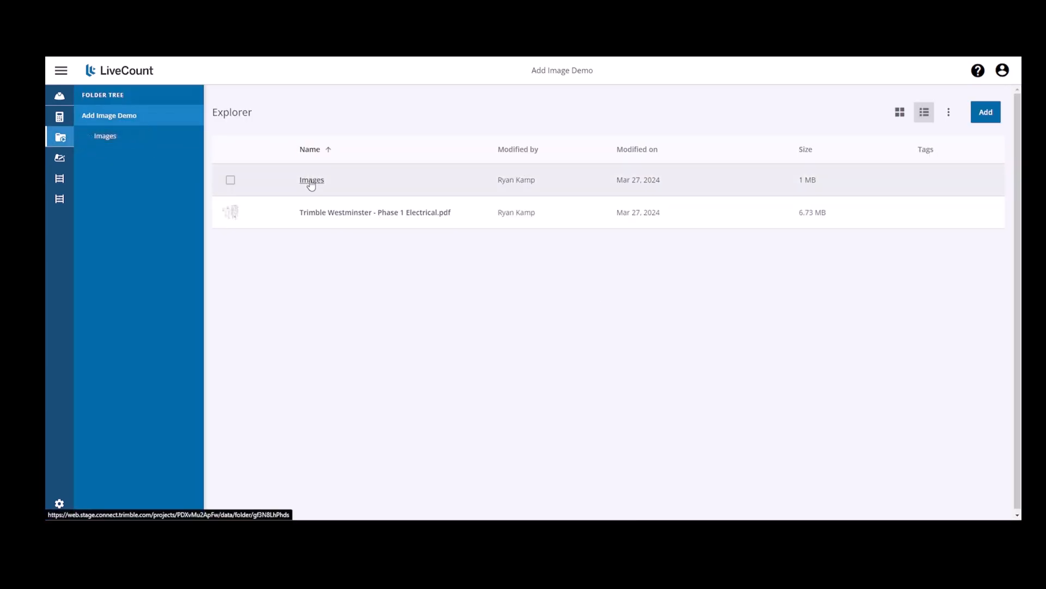
pyautogui.click(311, 179)
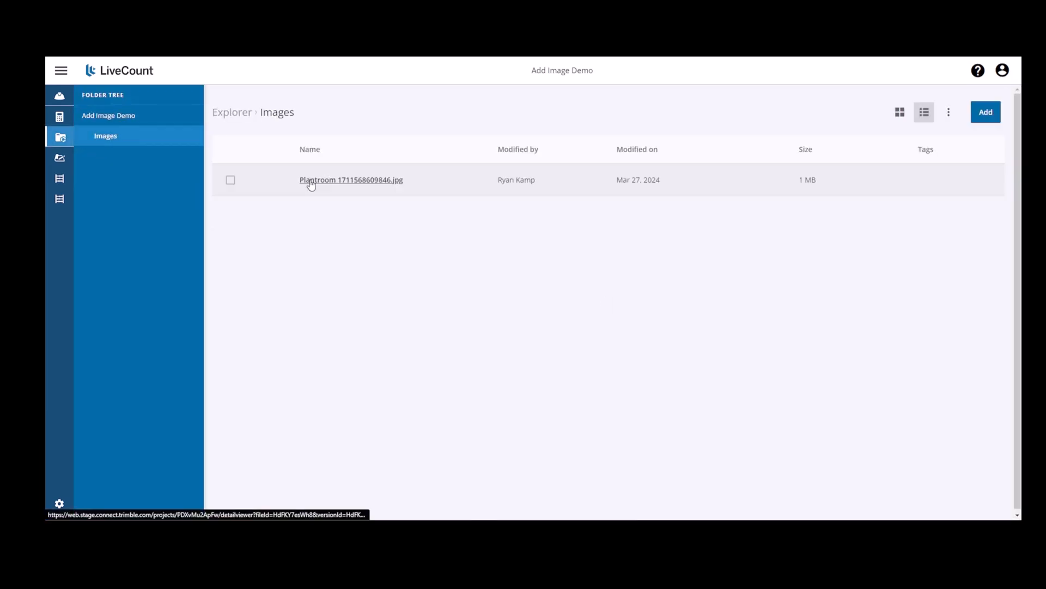
pyautogui.moveTo(332, 208)
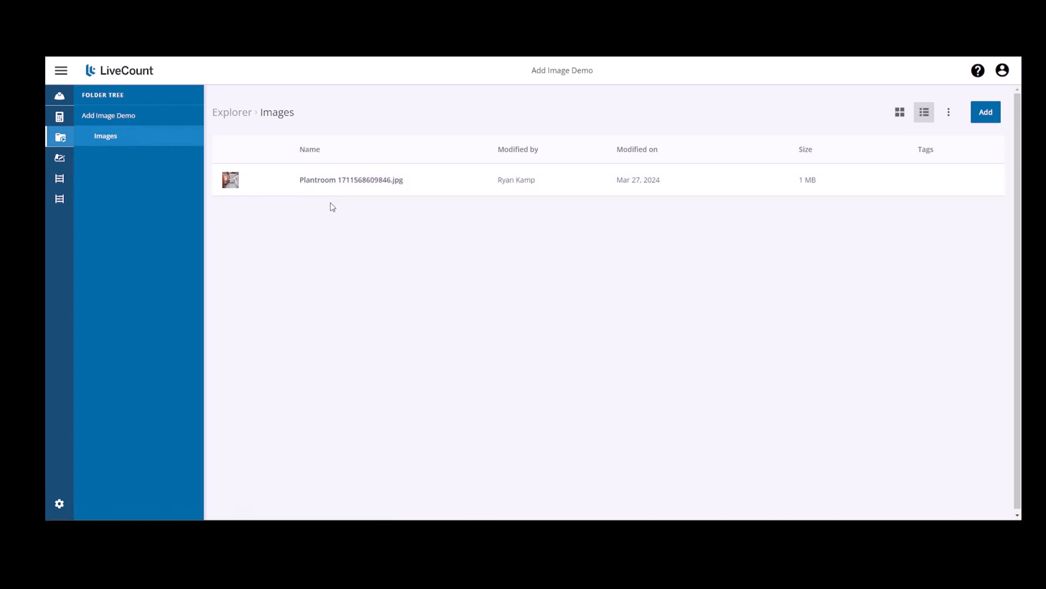
pyautogui.moveTo(347, 184)
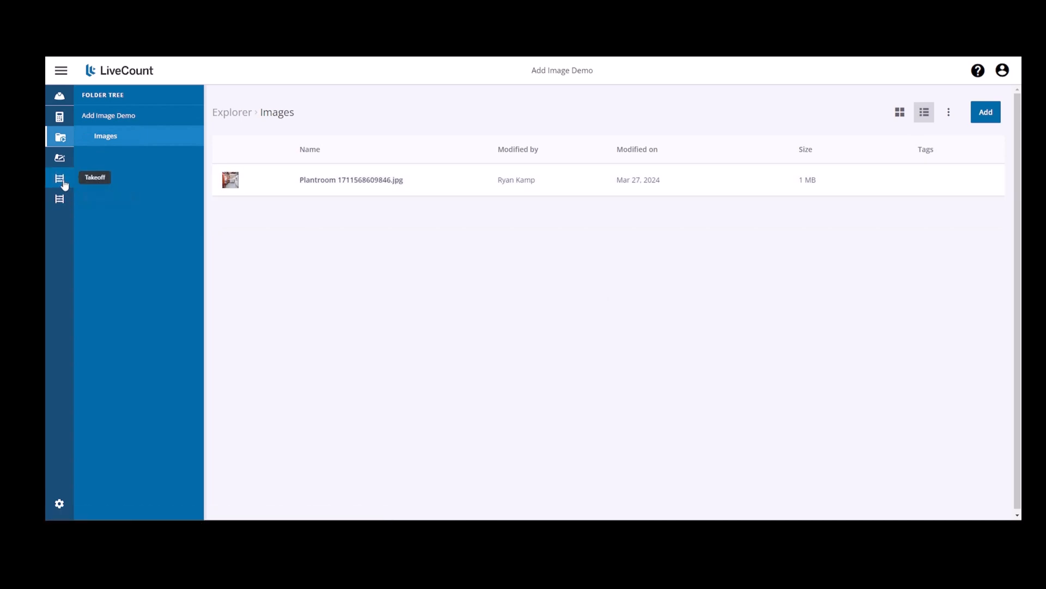
# Return to the drawing, copy the telephone/data diagram screenshot in Photos, and close Photos.
pyautogui.click(59, 177)
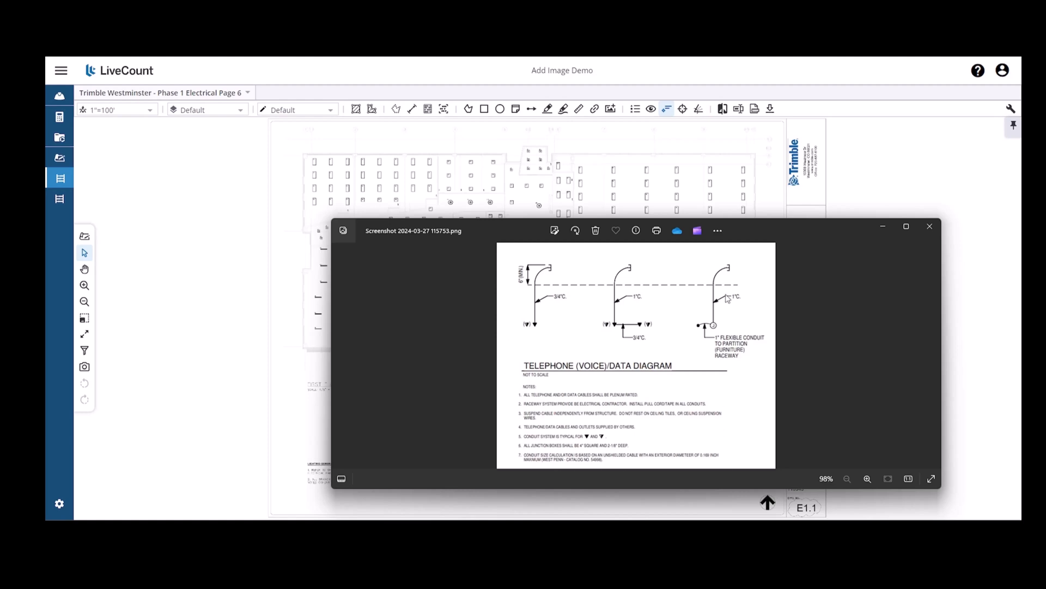
pyautogui.click(555, 230)
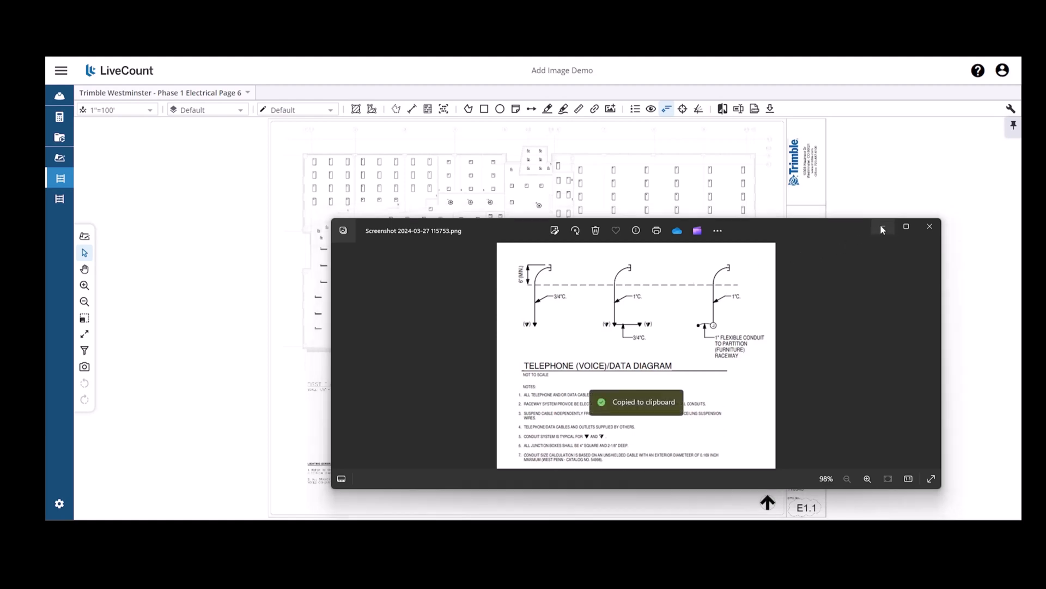
pyautogui.click(929, 226)
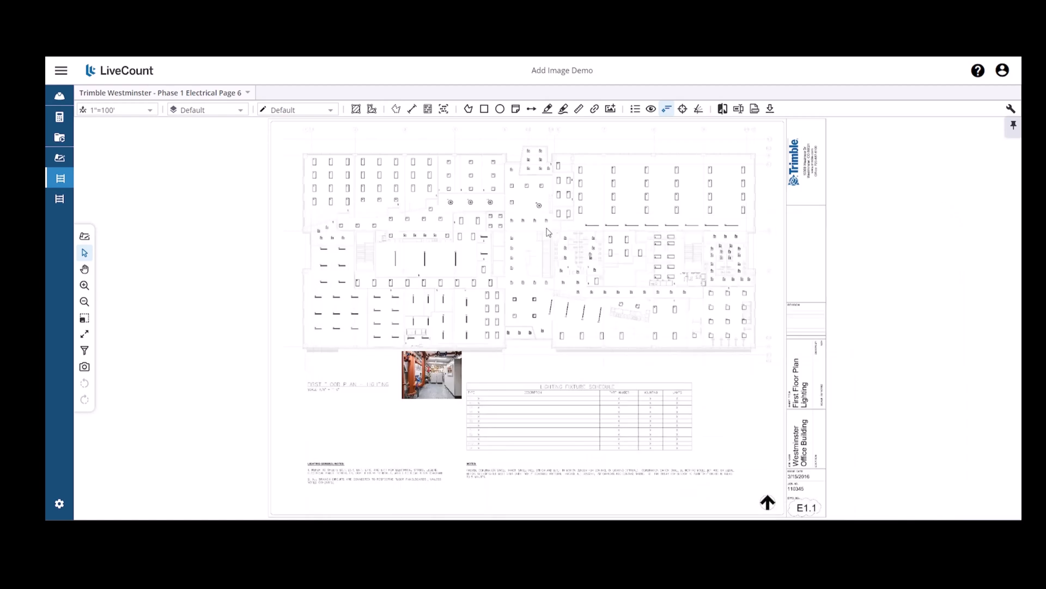
pyautogui.moveTo(555, 238)
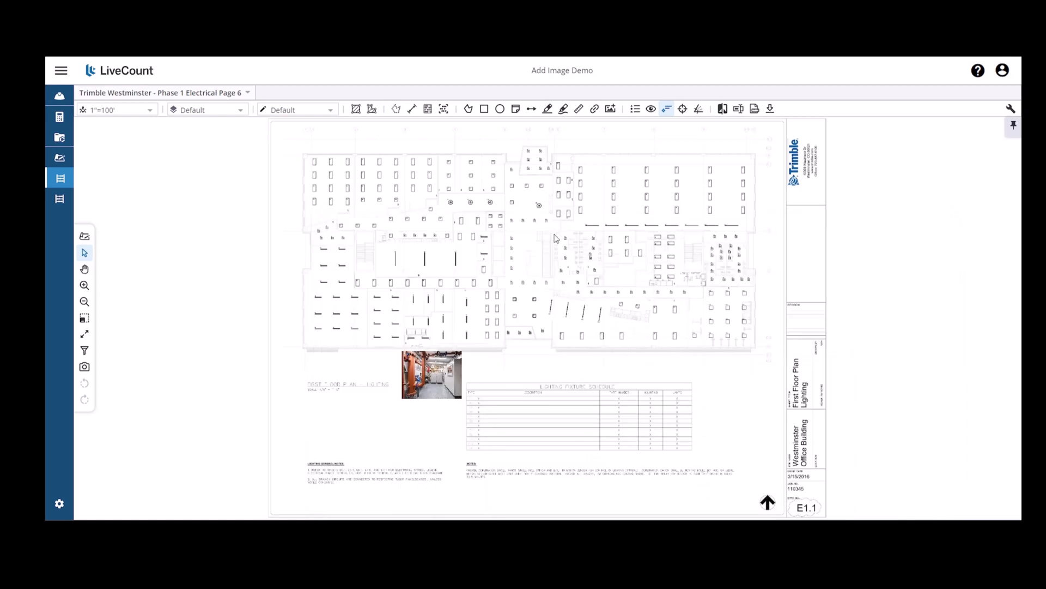
# Zoom on the lower sheet and paste the diagram beside the plant-room photo.
pyautogui.scroll(3)
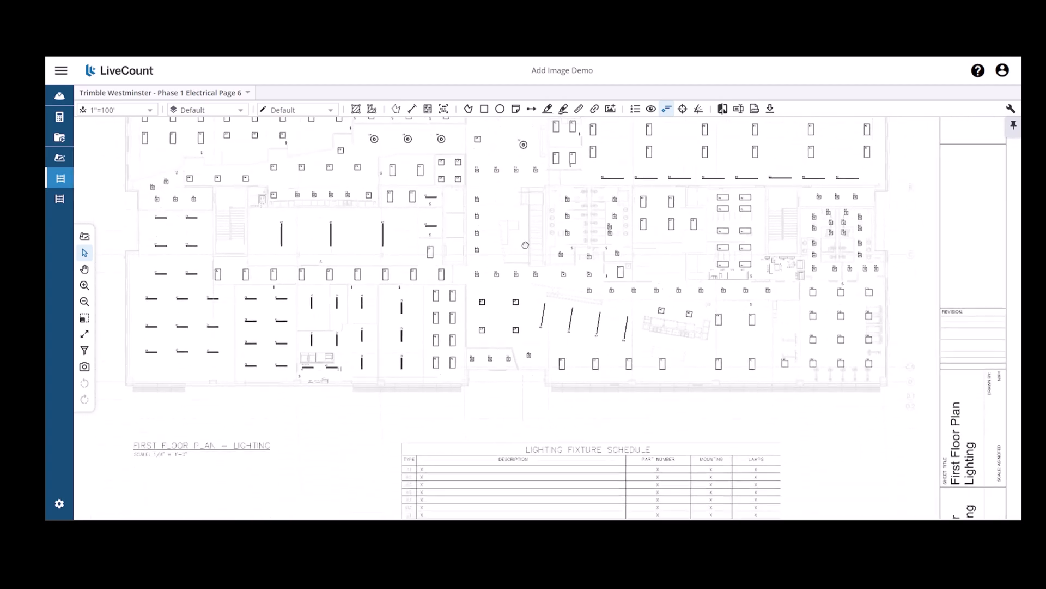
pyautogui.scroll(-3)
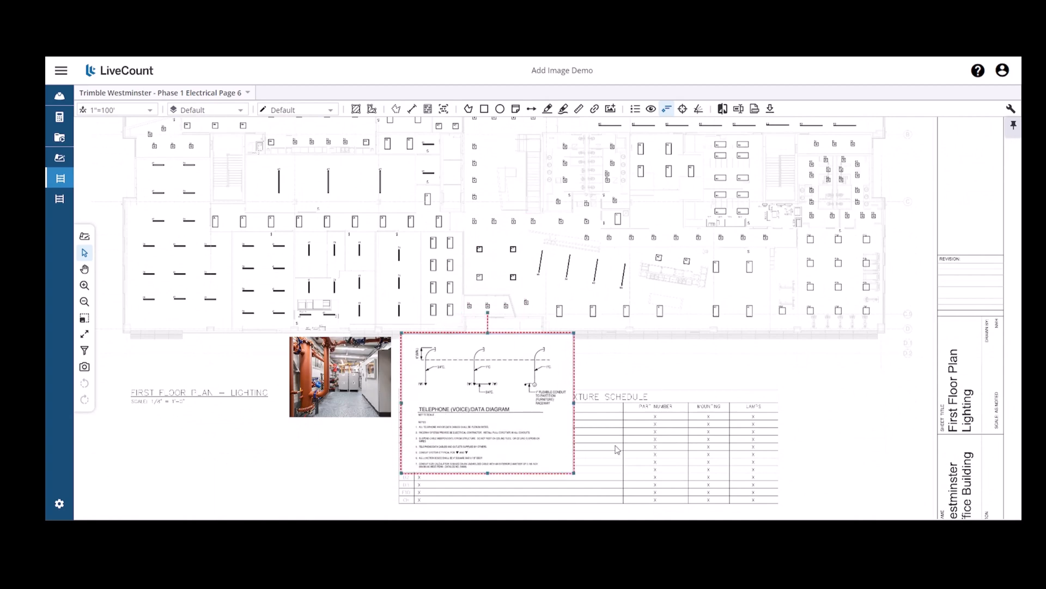
# Bring up the arrange menu on the pasted diagram to send it backward.
pyautogui.rightClick(471, 395)
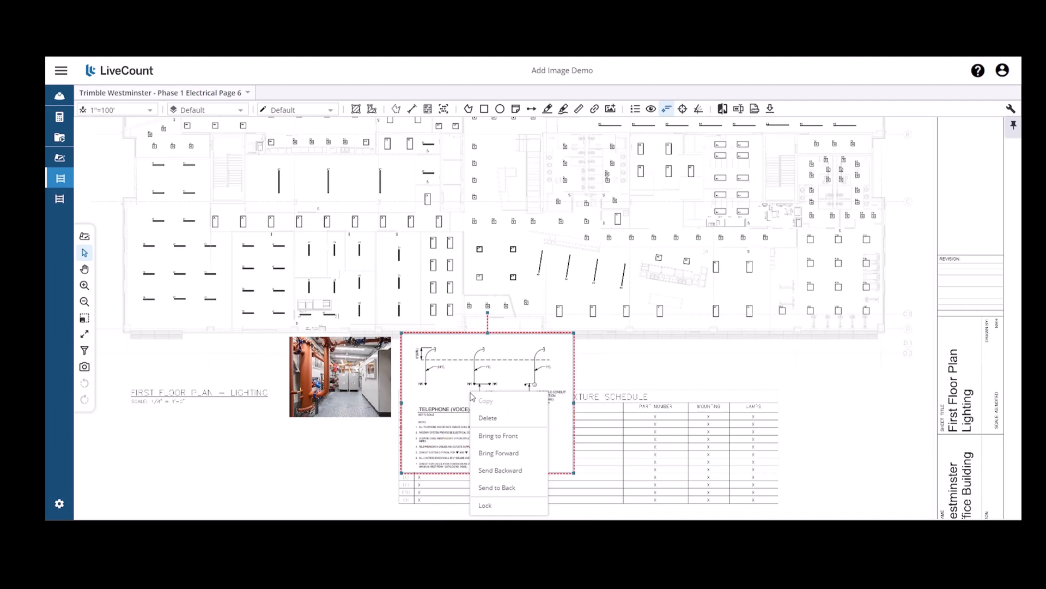
pyautogui.moveTo(485, 506)
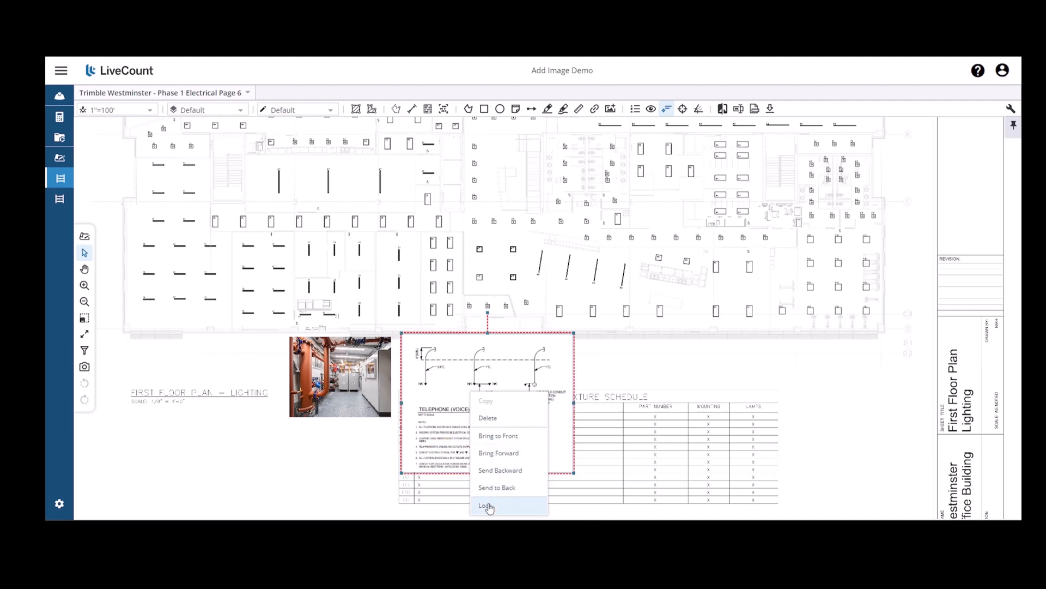
pyautogui.moveTo(502, 475)
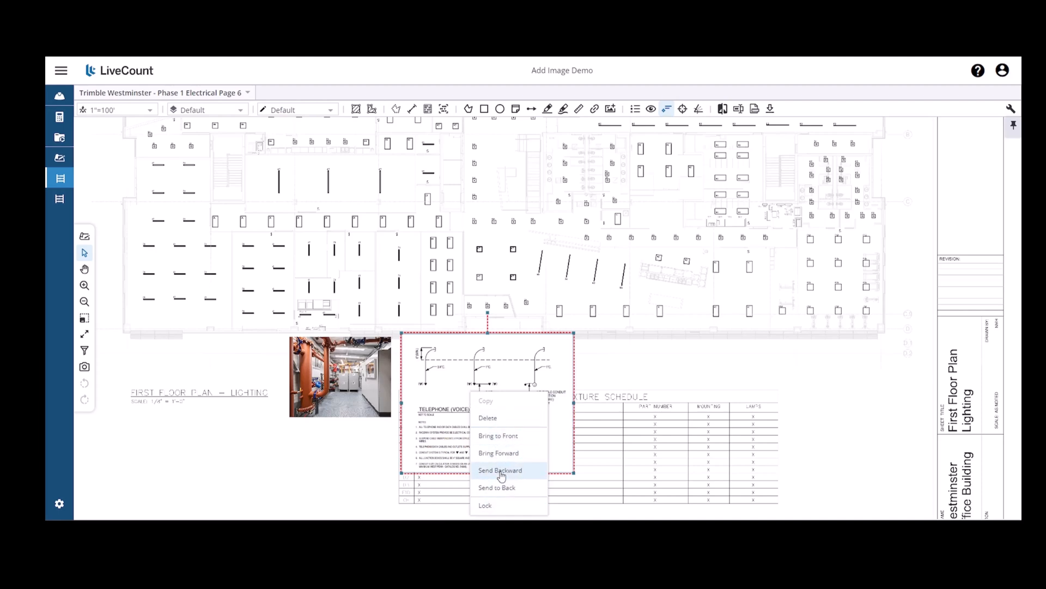
pyautogui.moveTo(651, 373)
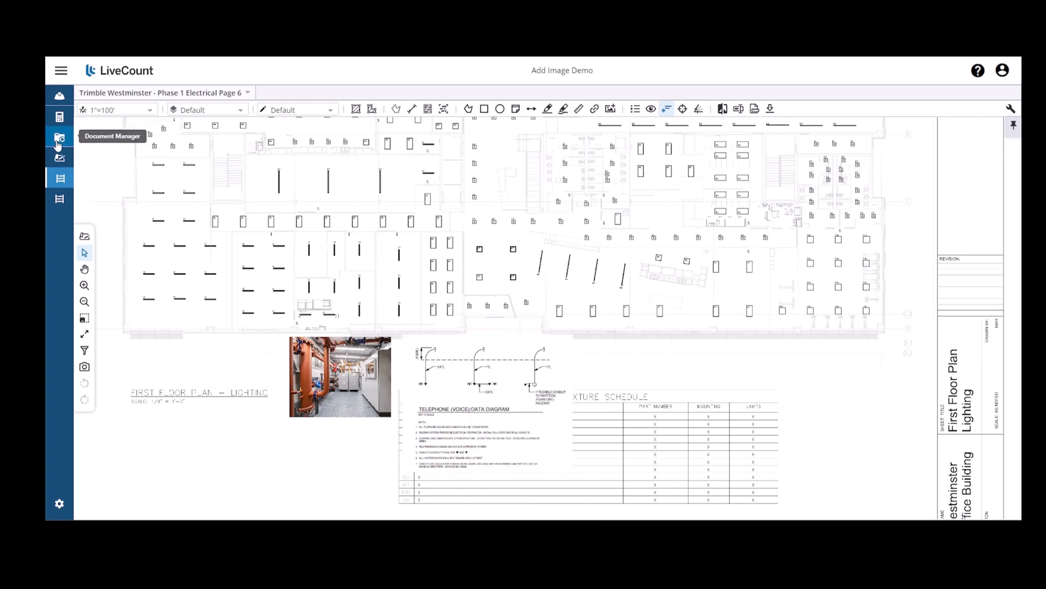
# Delete the Plantroom photo and diagram screenshot from the Images folder.
pyautogui.click(59, 138)
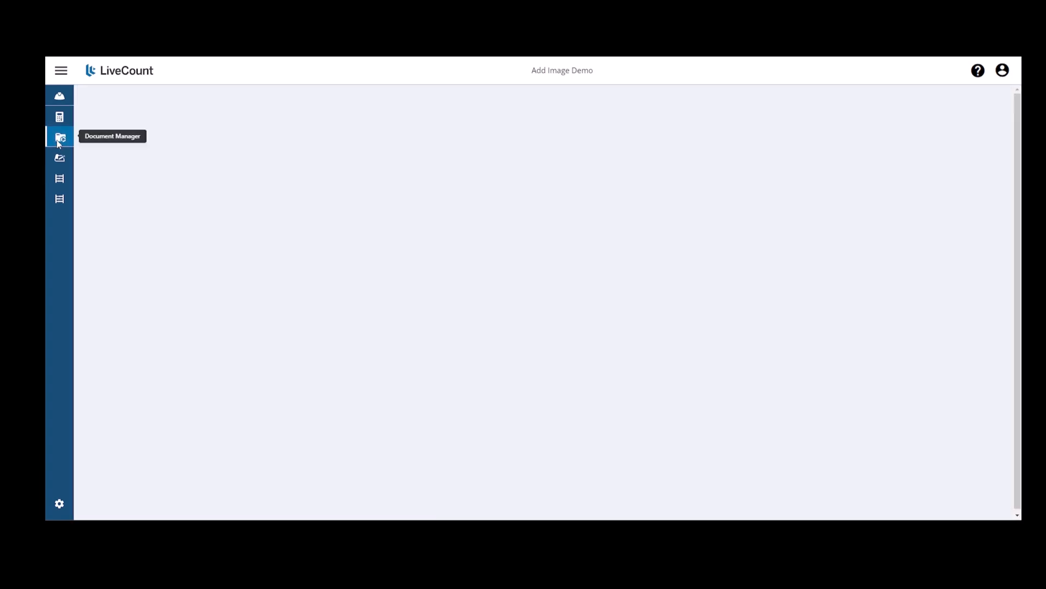
pyautogui.click(59, 137)
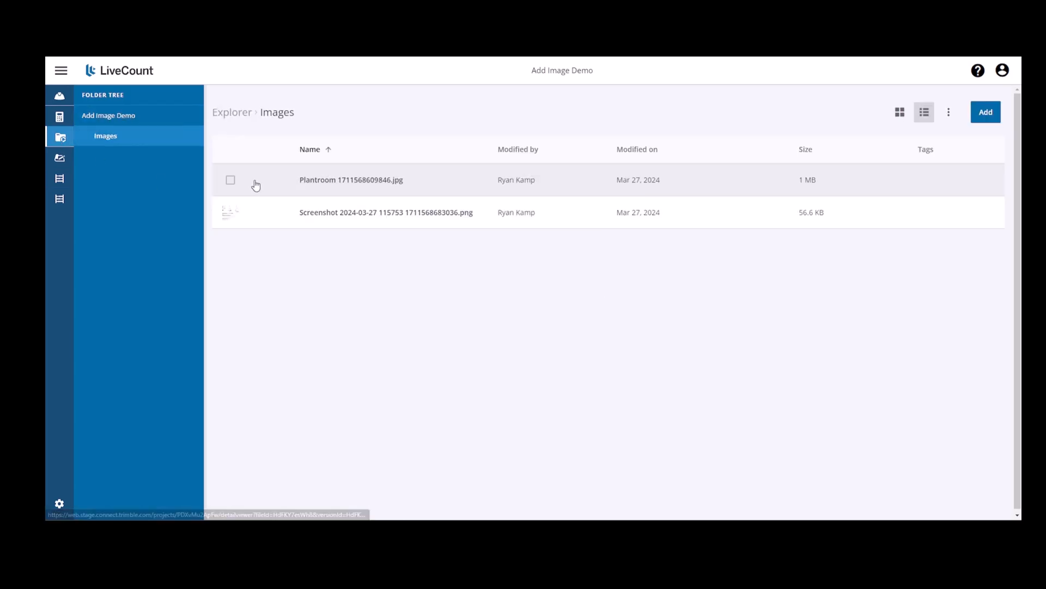
pyautogui.click(230, 179)
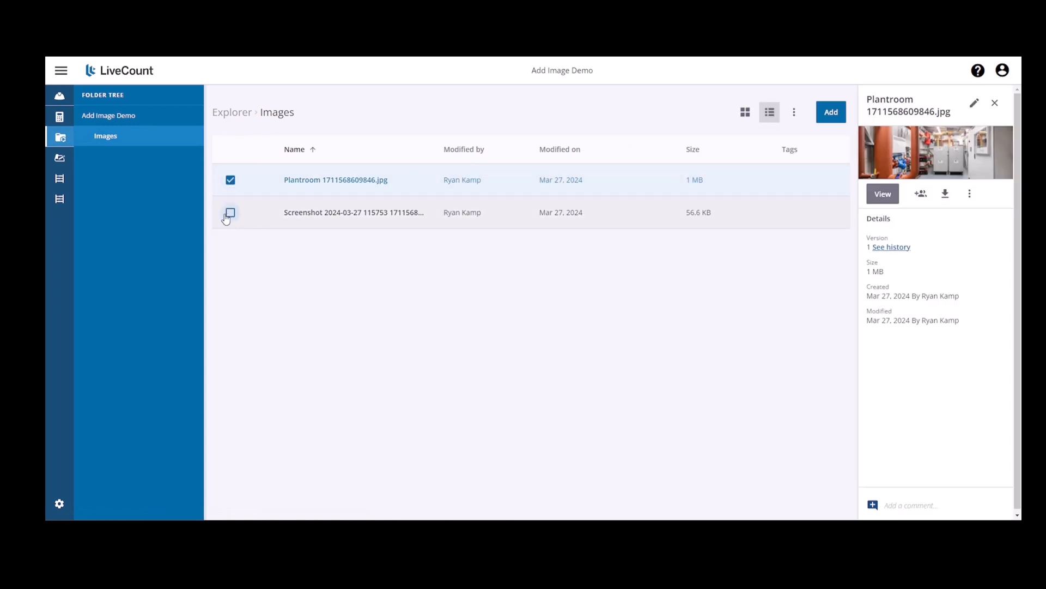
pyautogui.click(230, 212)
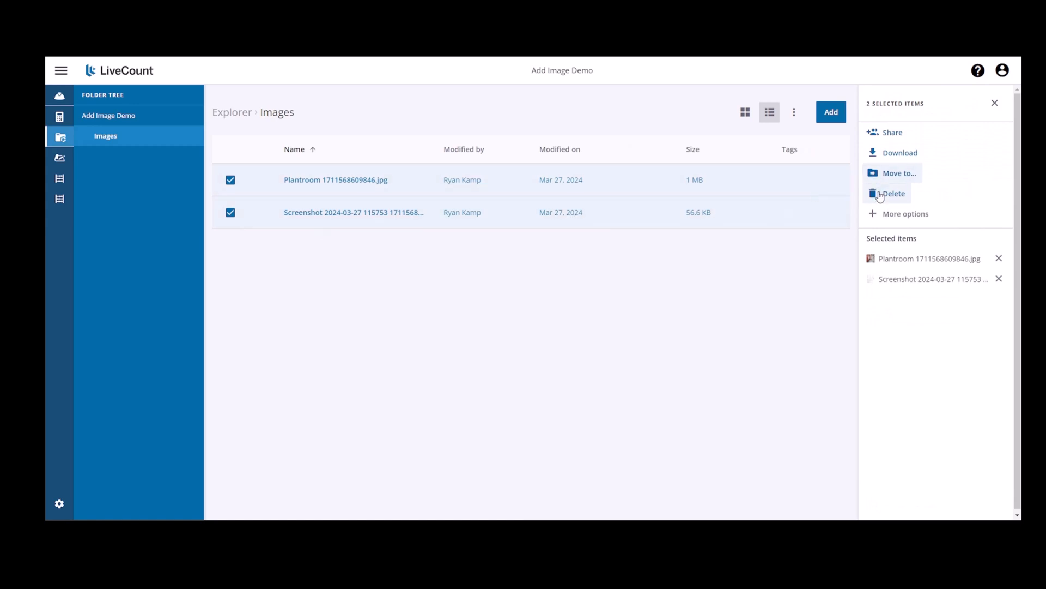
pyautogui.click(892, 193)
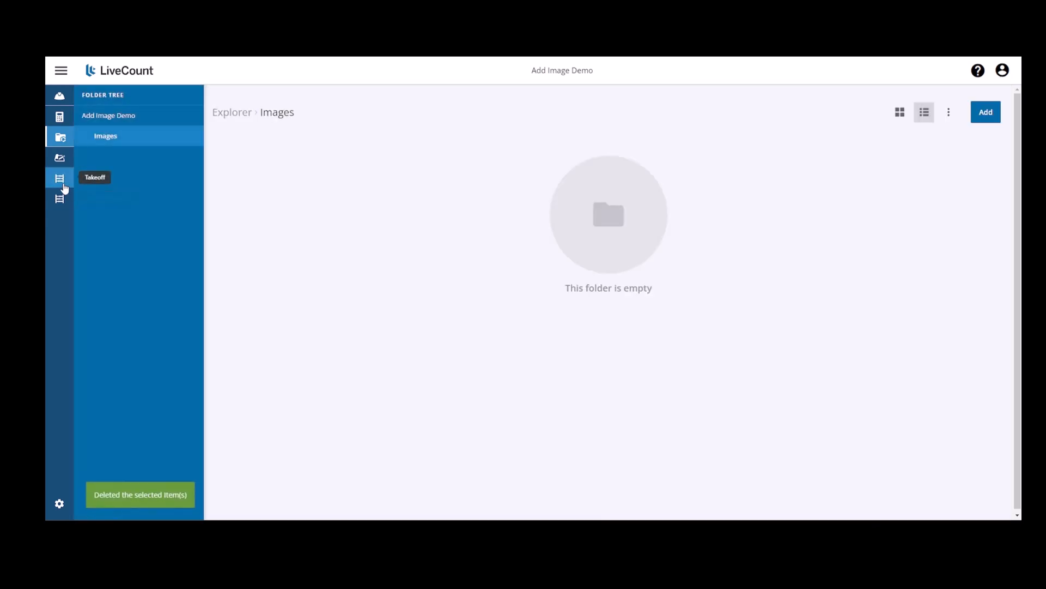
# Go back to the Takeoff drawing sheet, where both images still appear.
pyautogui.click(59, 177)
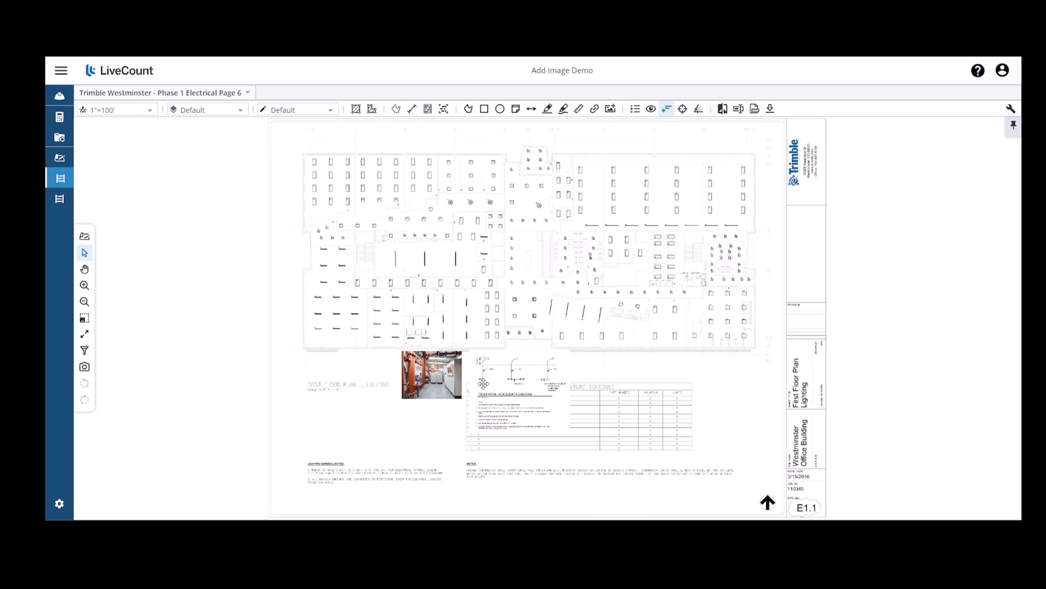
pyautogui.moveTo(317, 299)
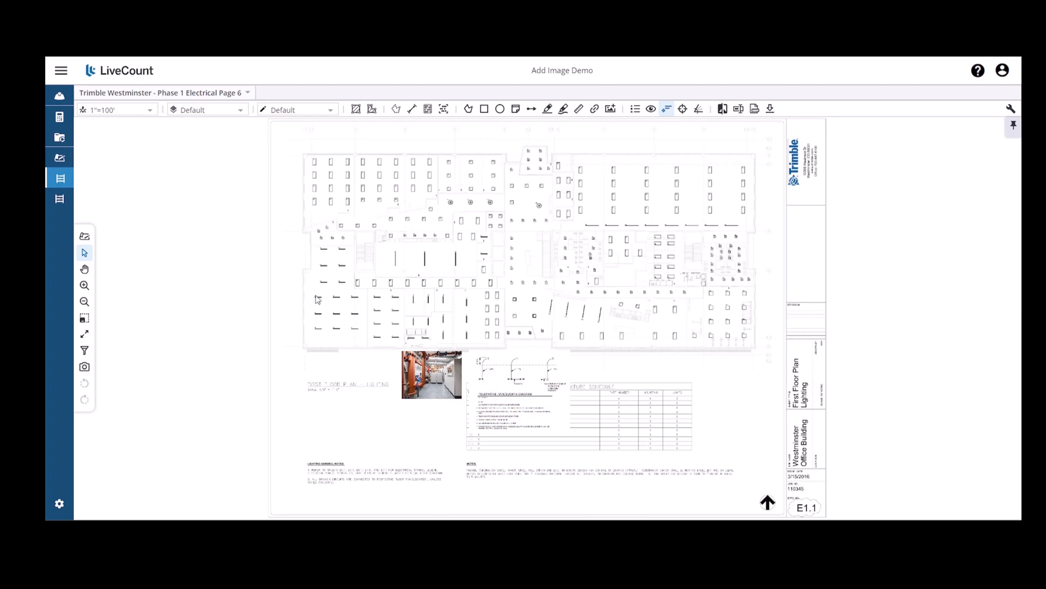